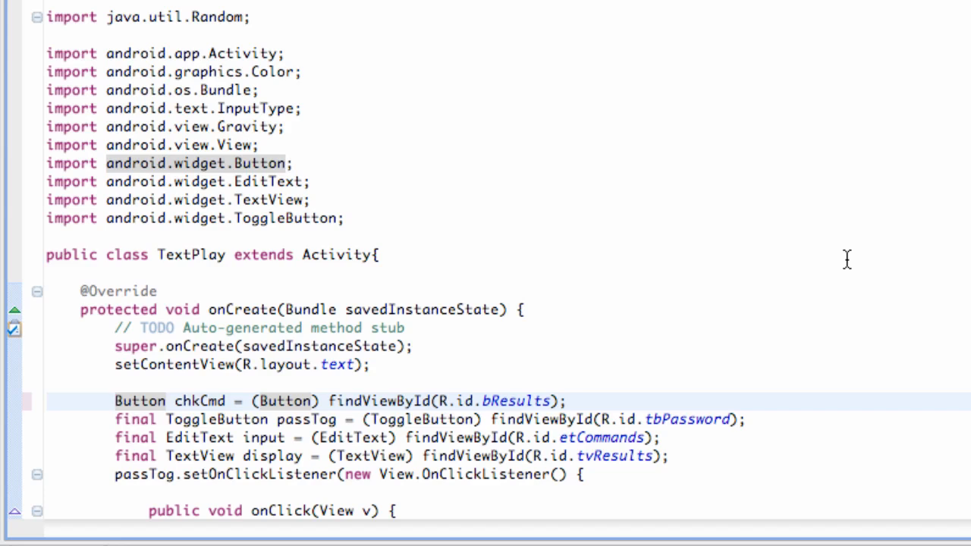
mouse_move(736, 351)
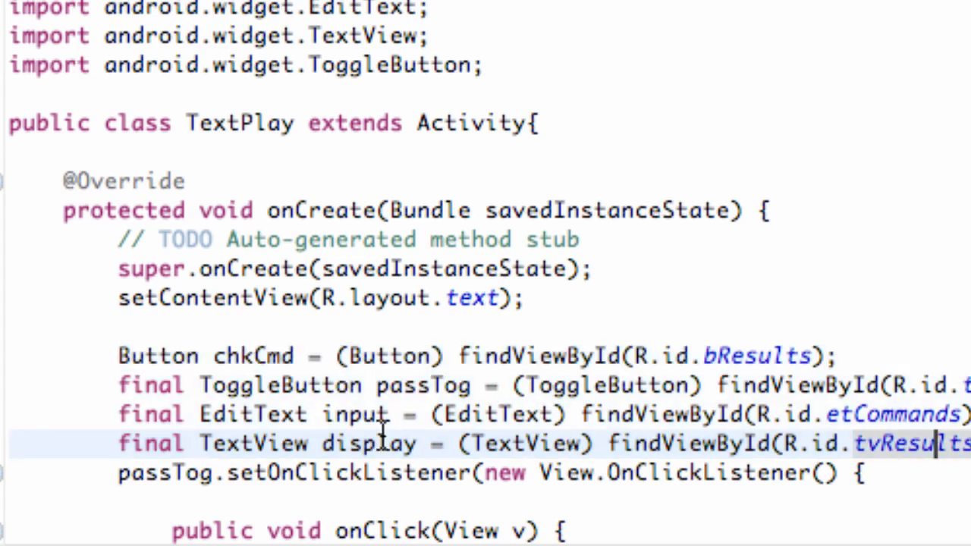
scroll("down", 3)
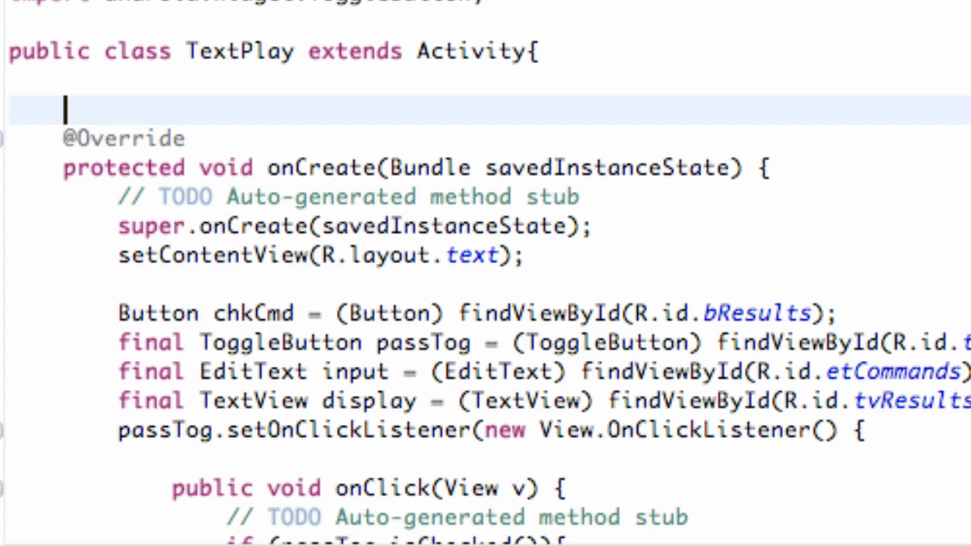
type("Button c")
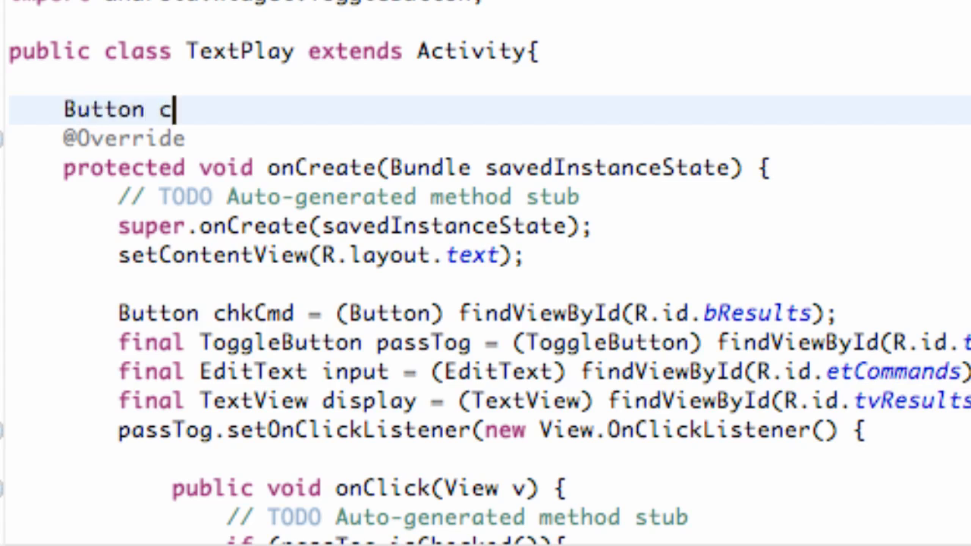
type("hkC")
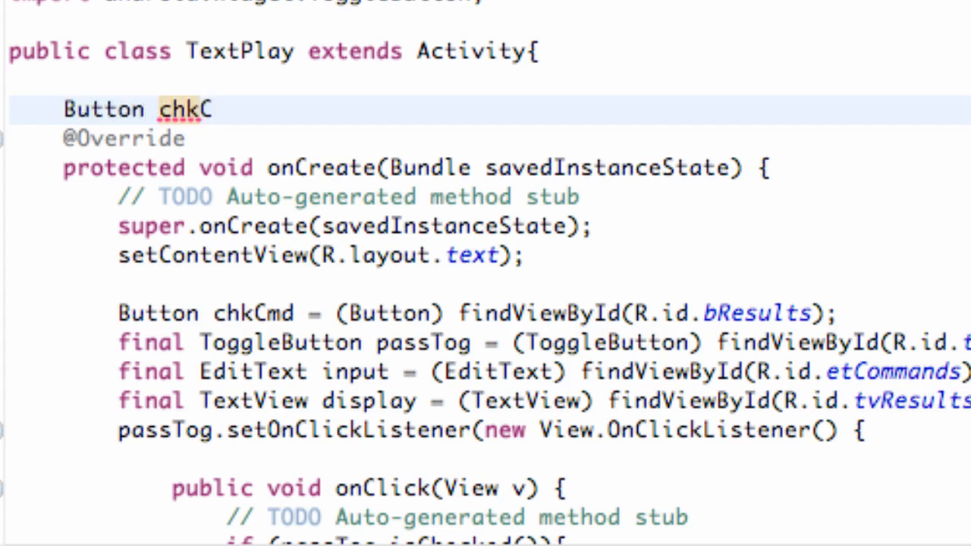
type("md;")
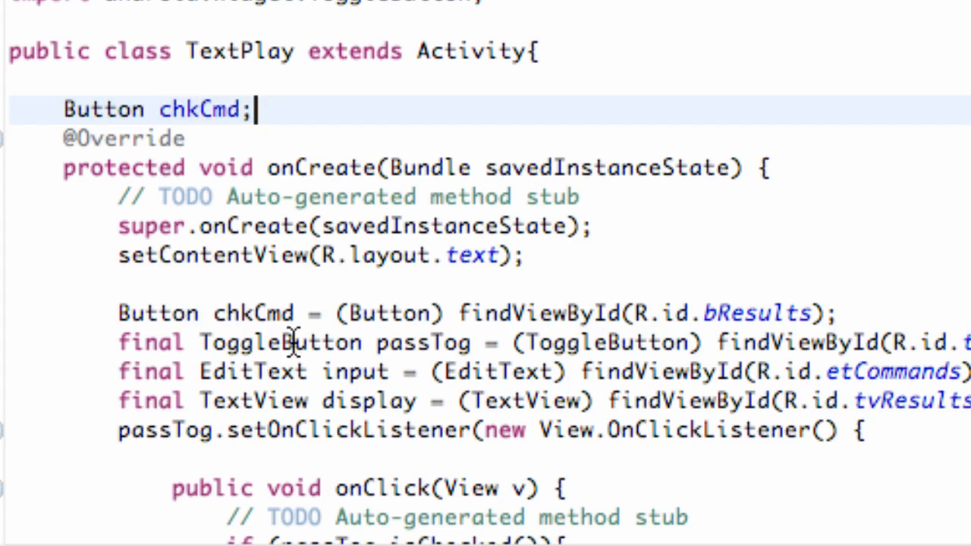
mouse_move(301, 328)
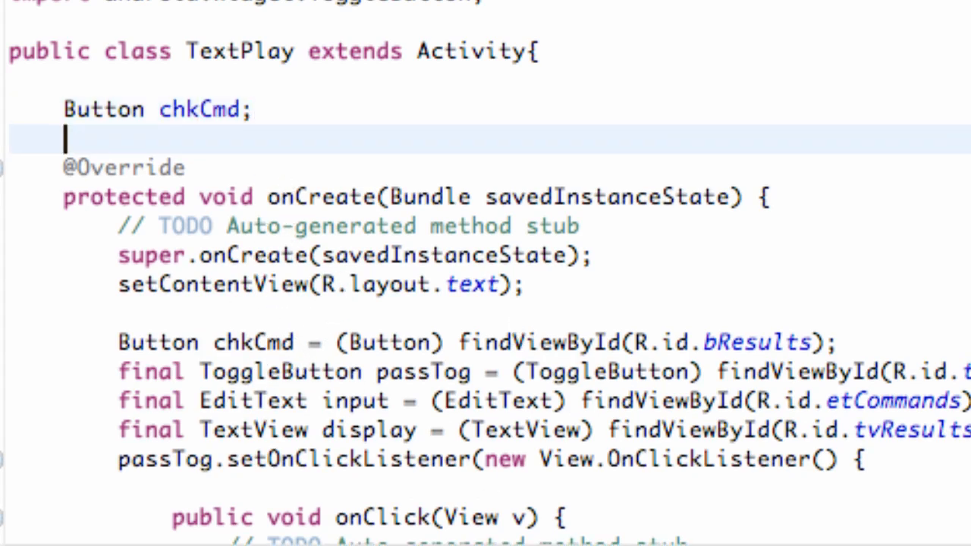
type("Tog")
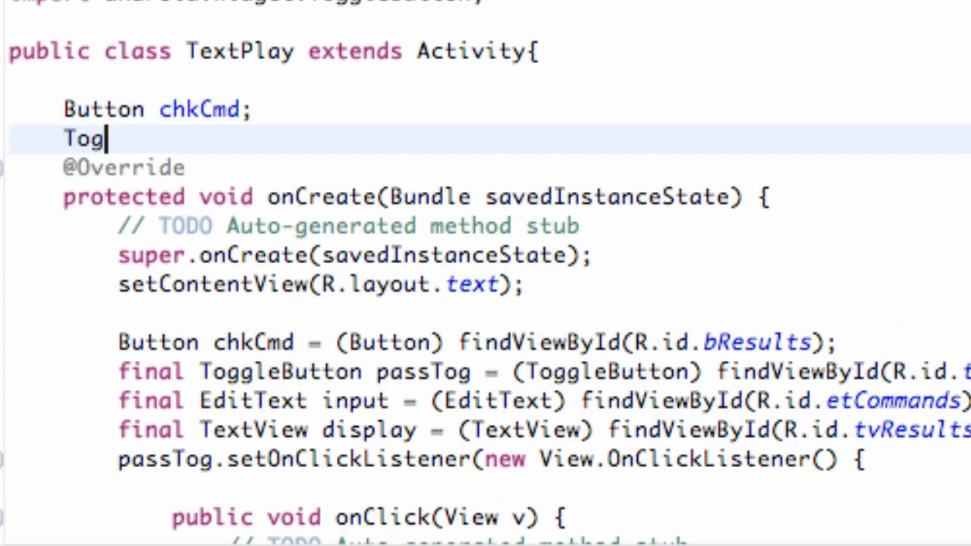
type("gle")
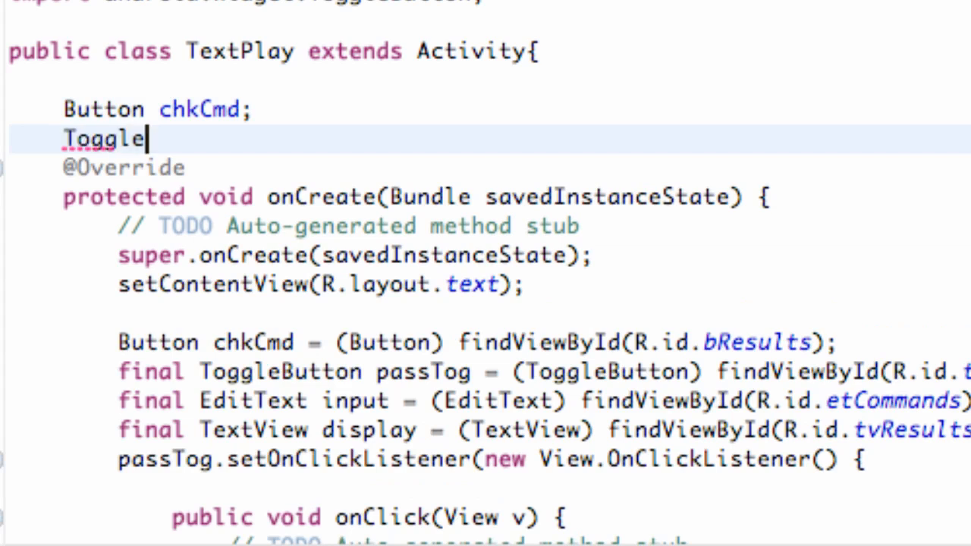
type("Button")
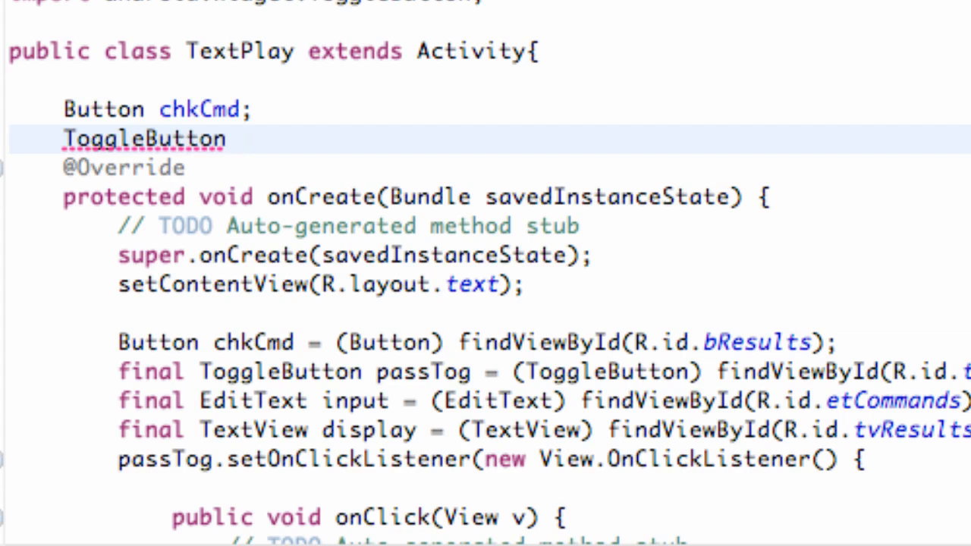
type("pa")
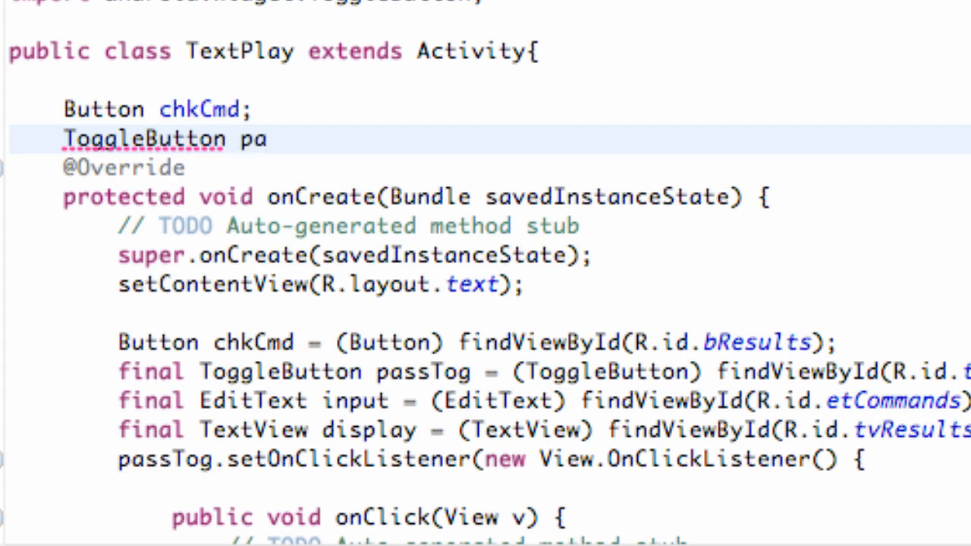
type("ssTog;")
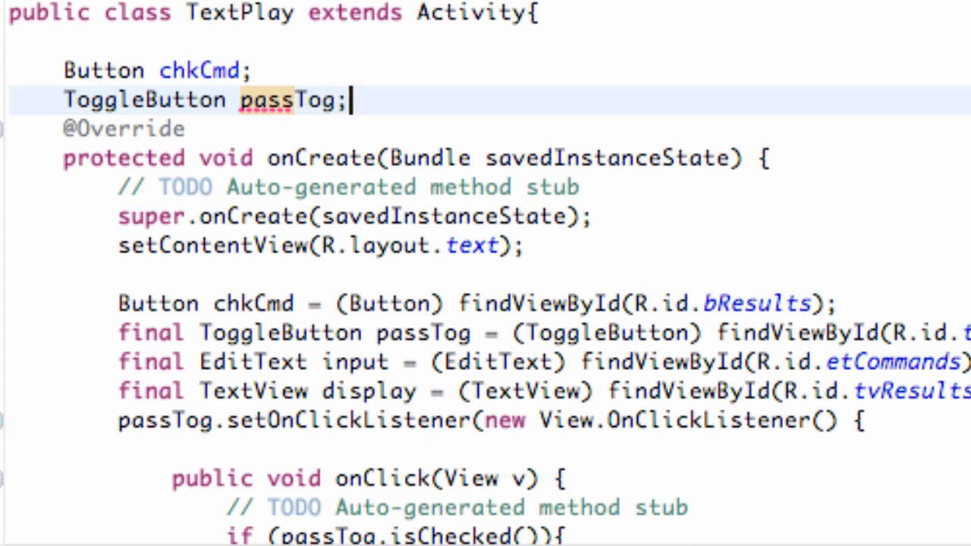
Declare the fields EditText input and TextView display below them
type("EditText i")
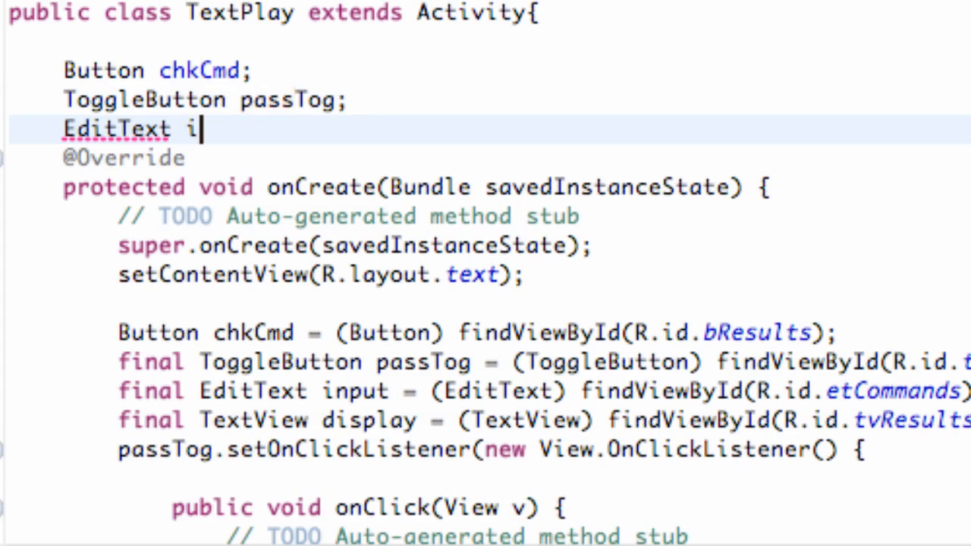
type("nput;")
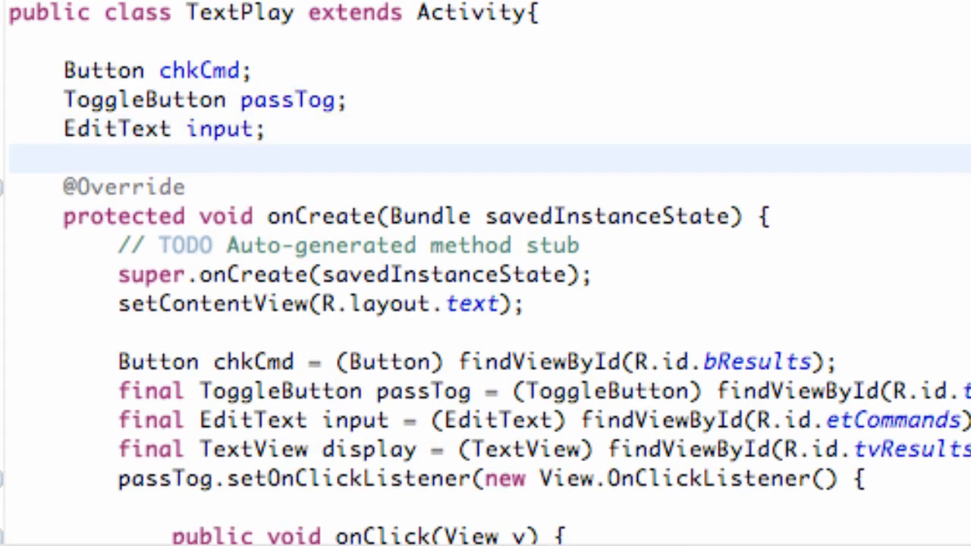
type("Te")
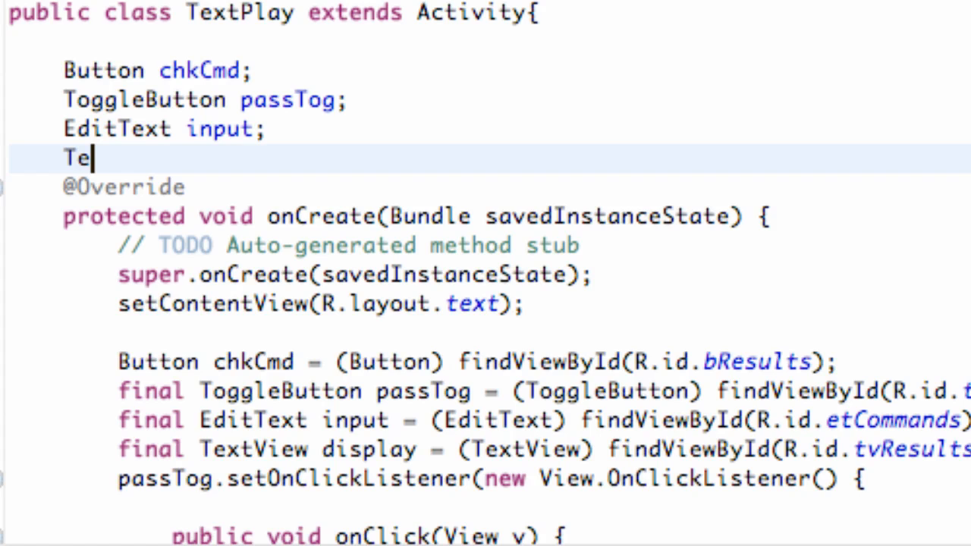
type("xtView")
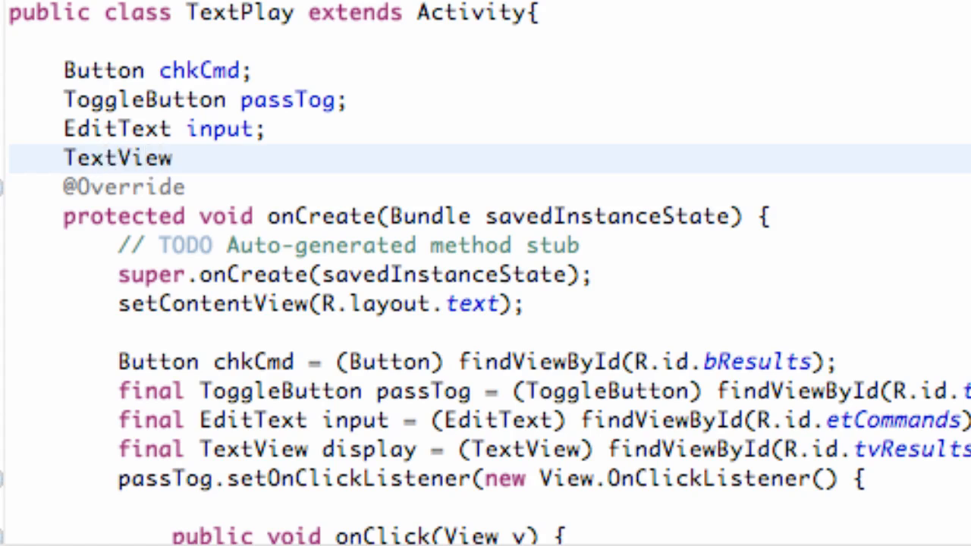
type("displa")
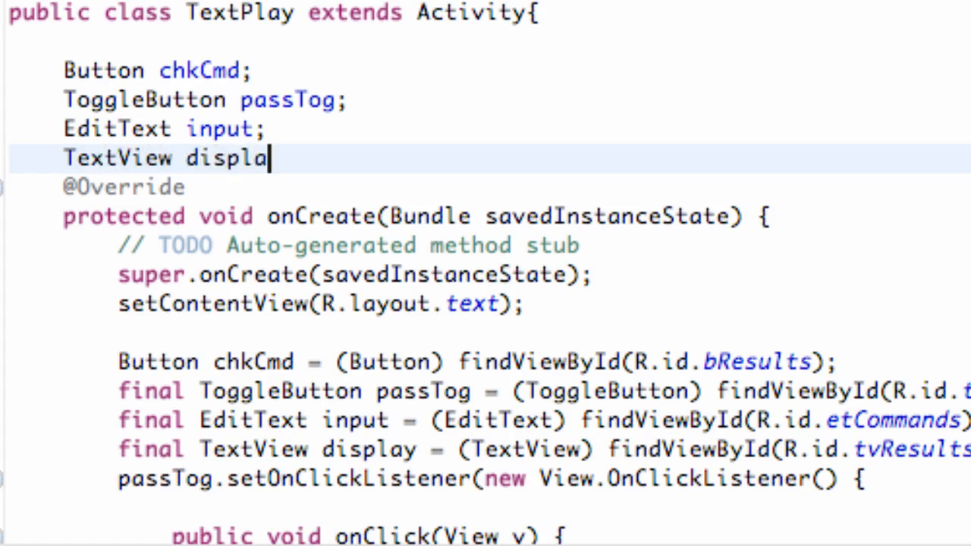
type("y;")
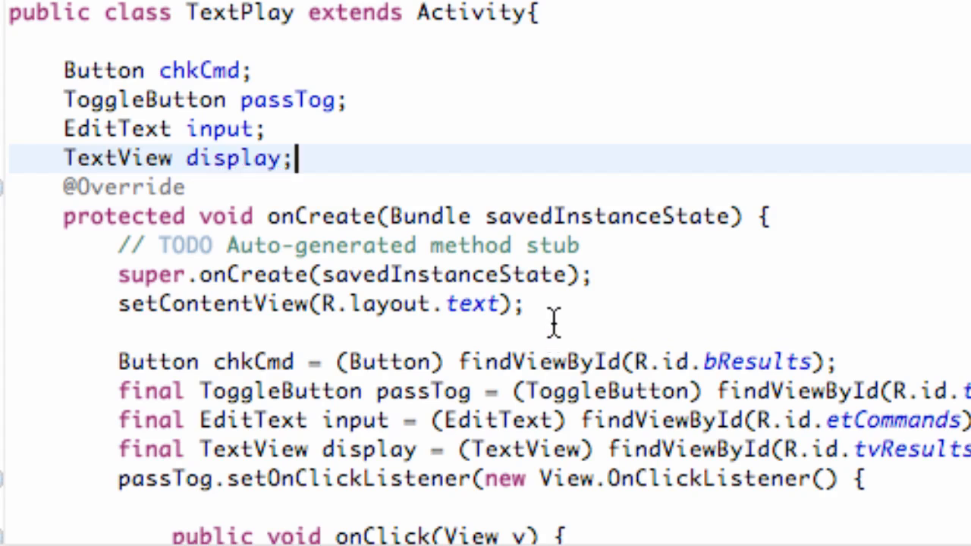
mouse_move(461, 391)
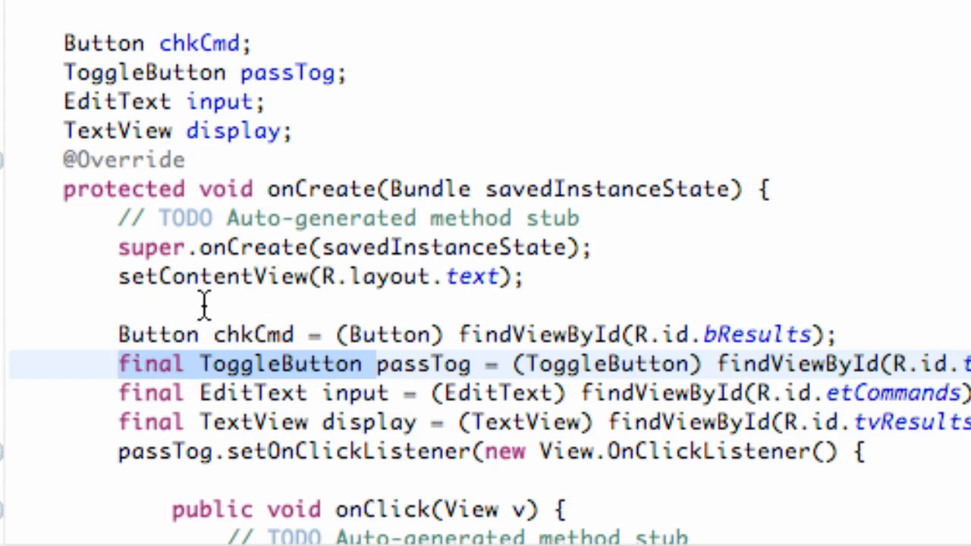
mouse_move(505, 418)
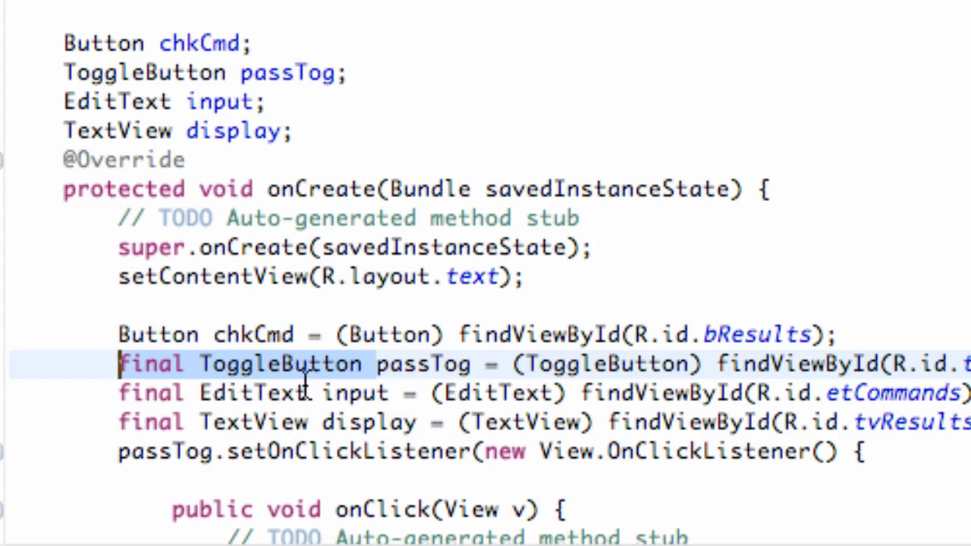
mouse_move(566, 365)
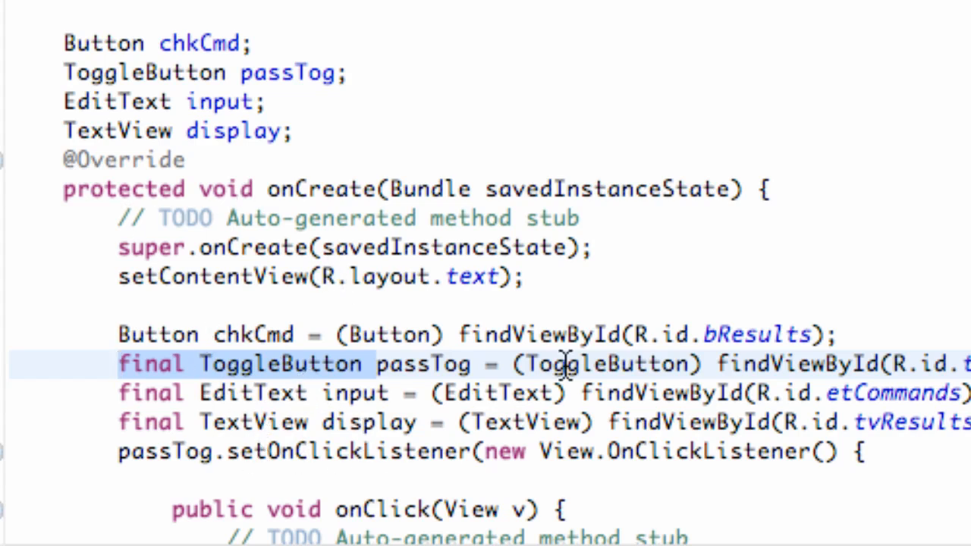
mouse_move(387, 393)
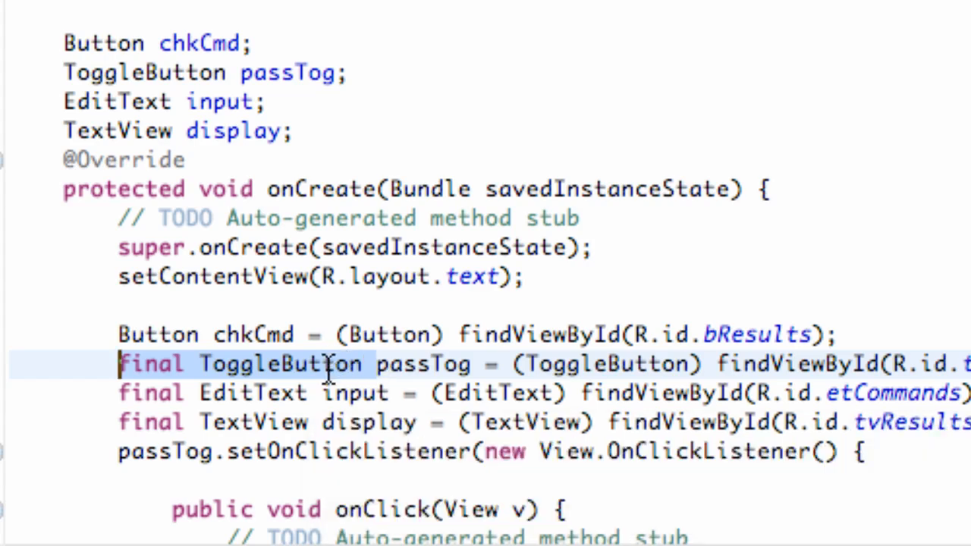
Strip 'final' and type names so chkCmd, passTog, input and display assign the fields
scroll("down", 3)
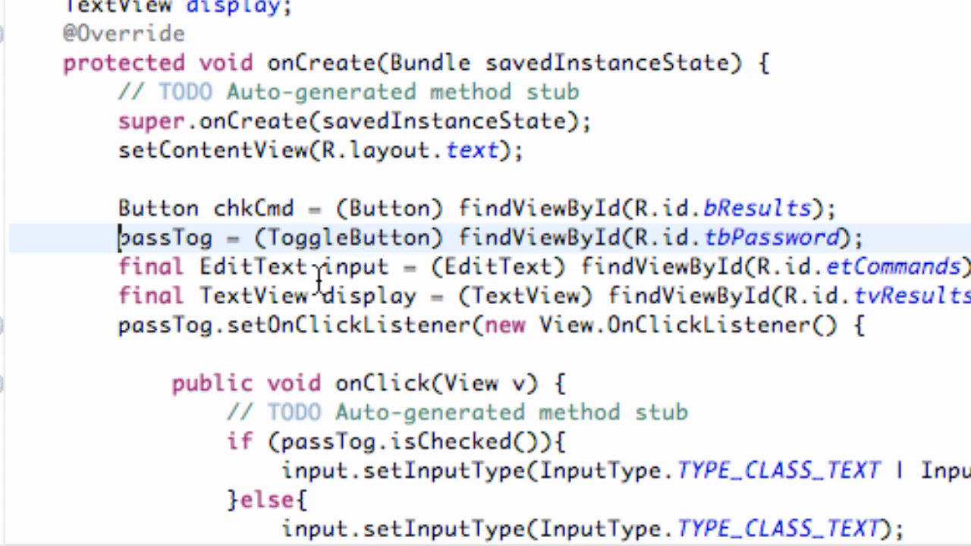
double_click(164, 237)
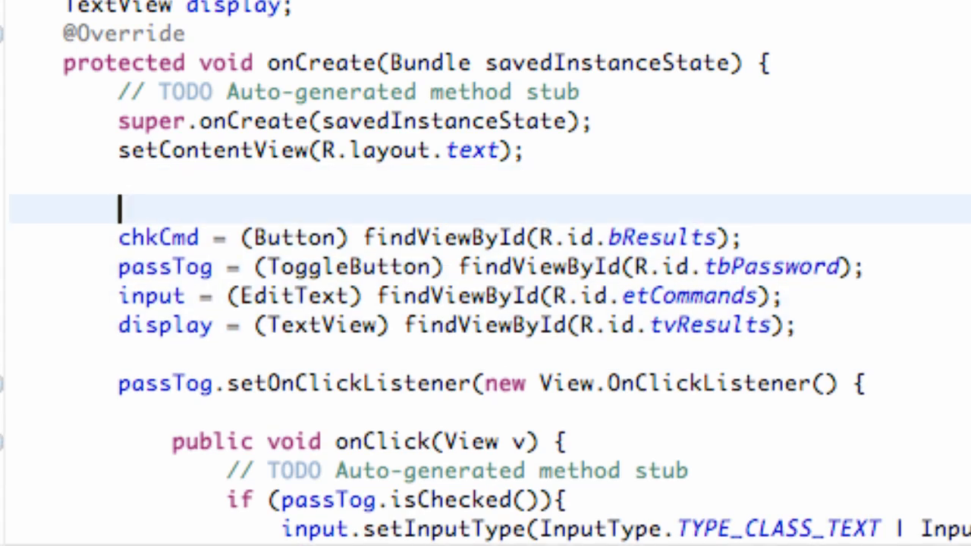
Insert the statement baconAndEggs(); after setContentView in onCreate
type("B")
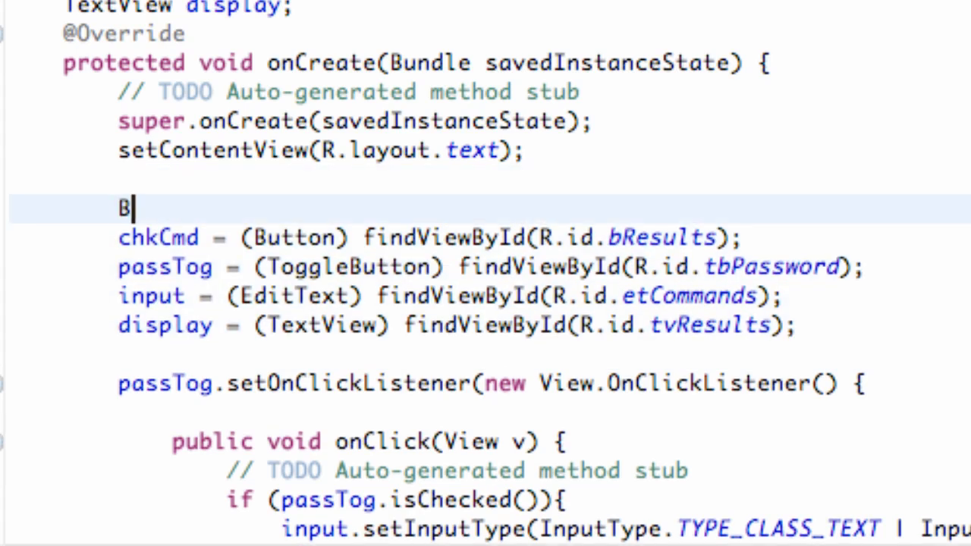
type("acon")
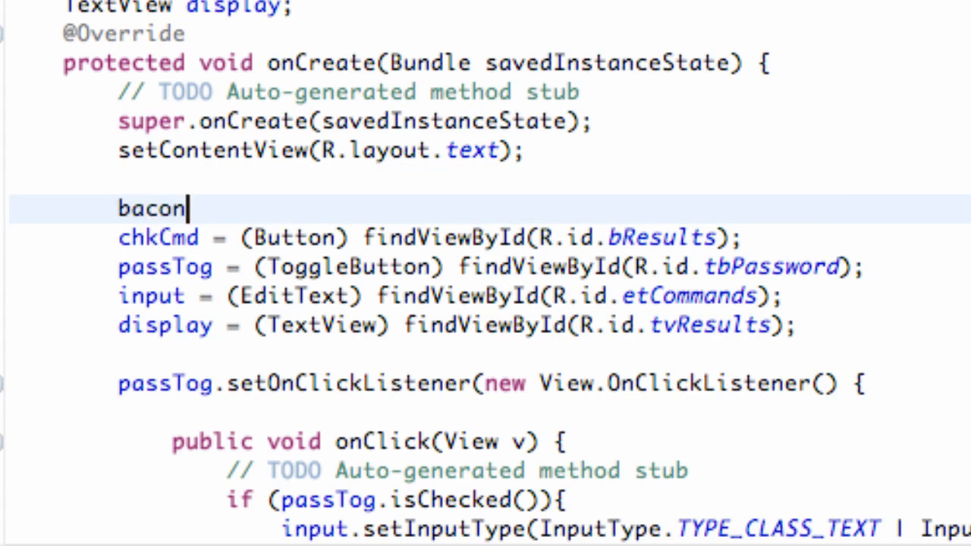
type("And")
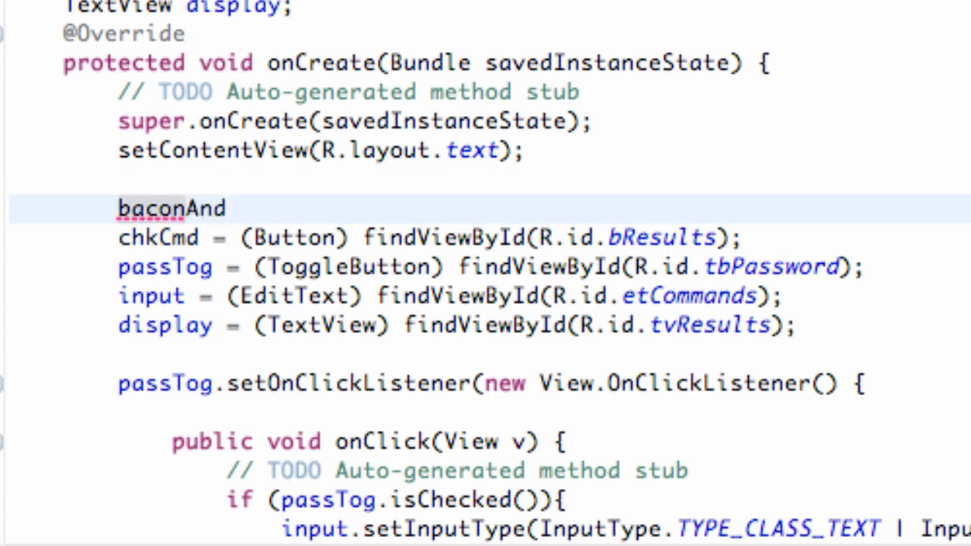
type("Eggs")
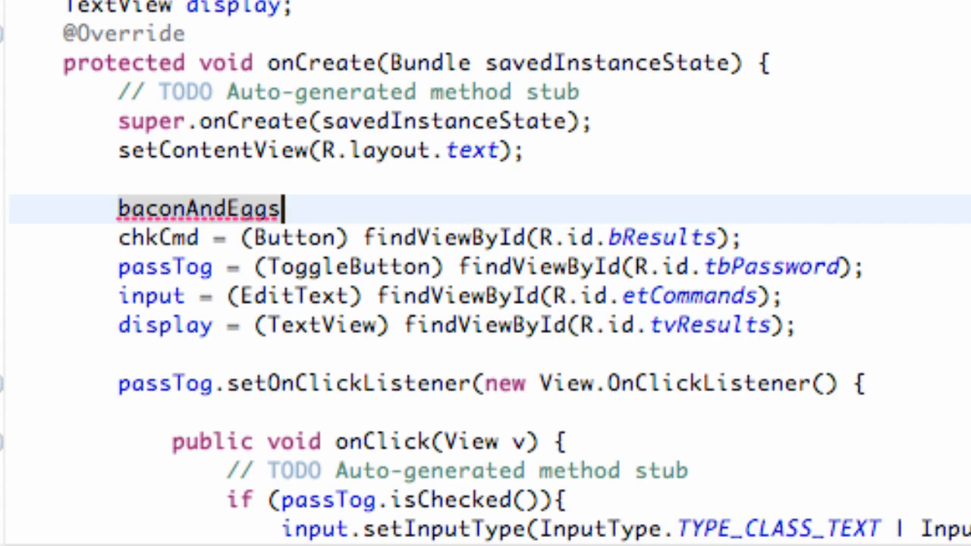
type("()")
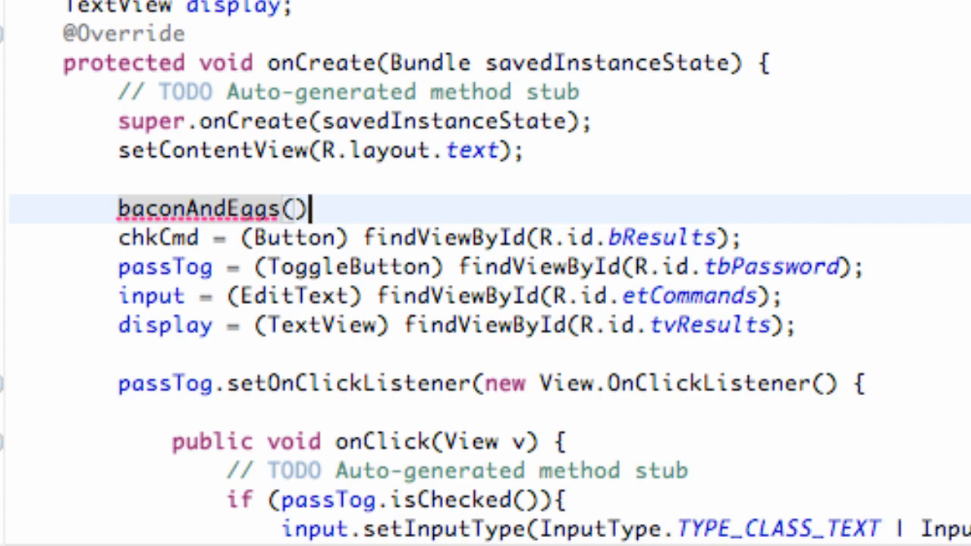
type(";")
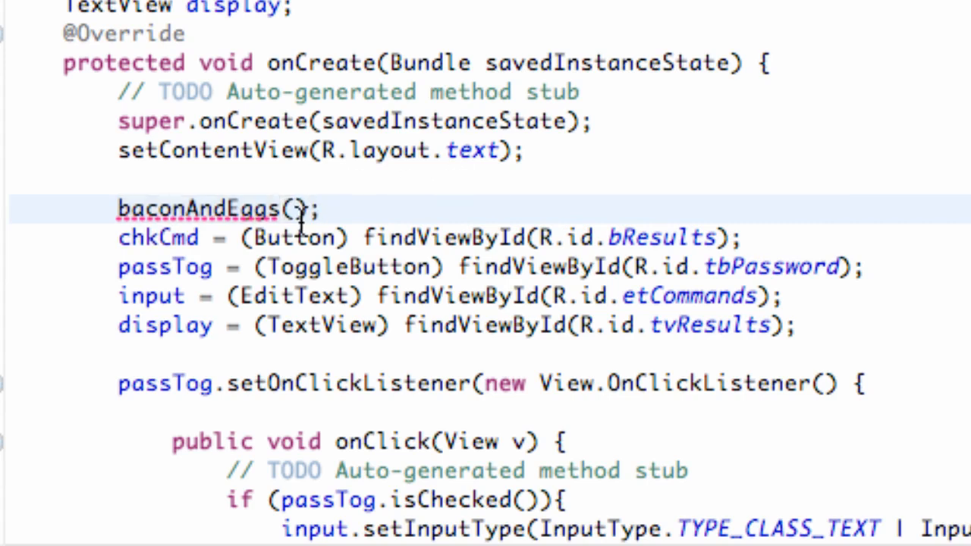
Generate an empty private void baconAndEggs() stub with the 'Create method' quick fix
left_click(323, 209)
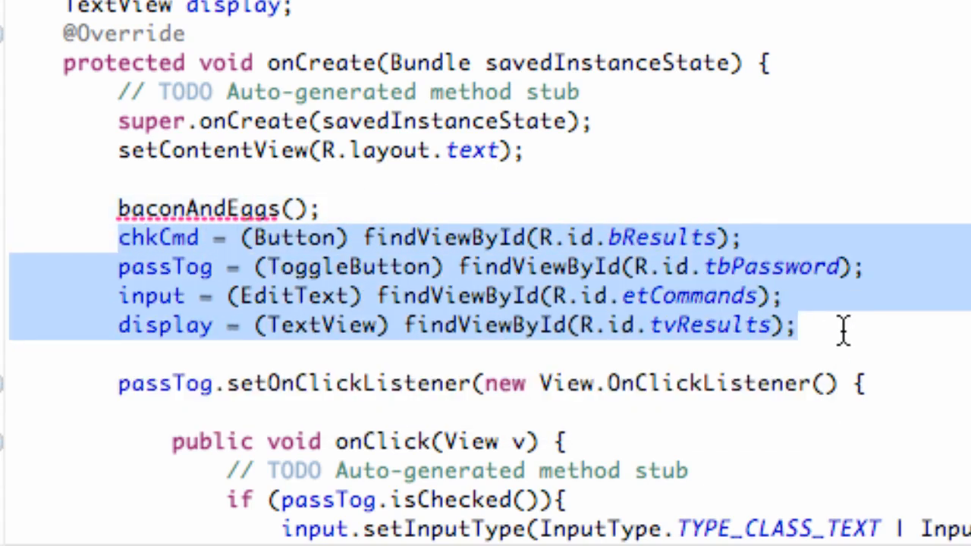
mouse_move(498, 208)
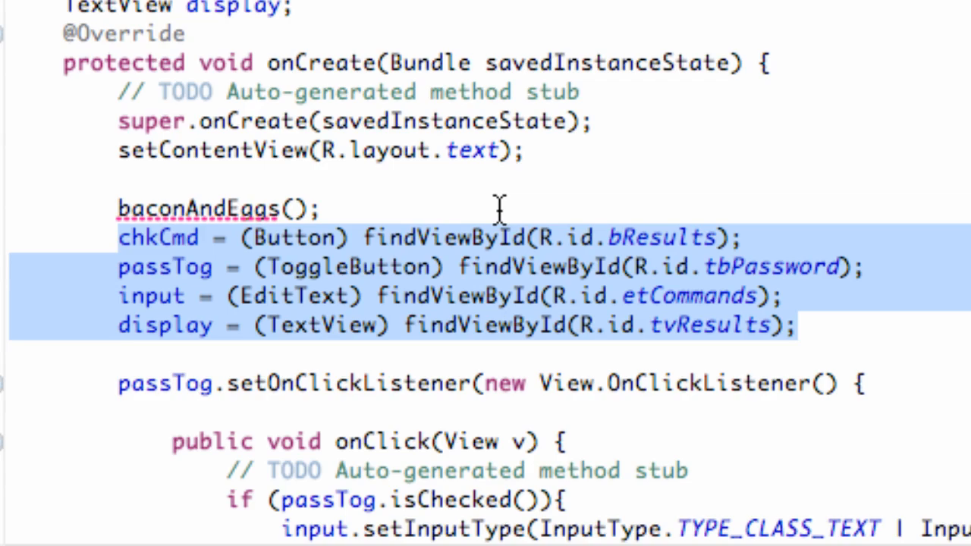
scroll("down", 3)
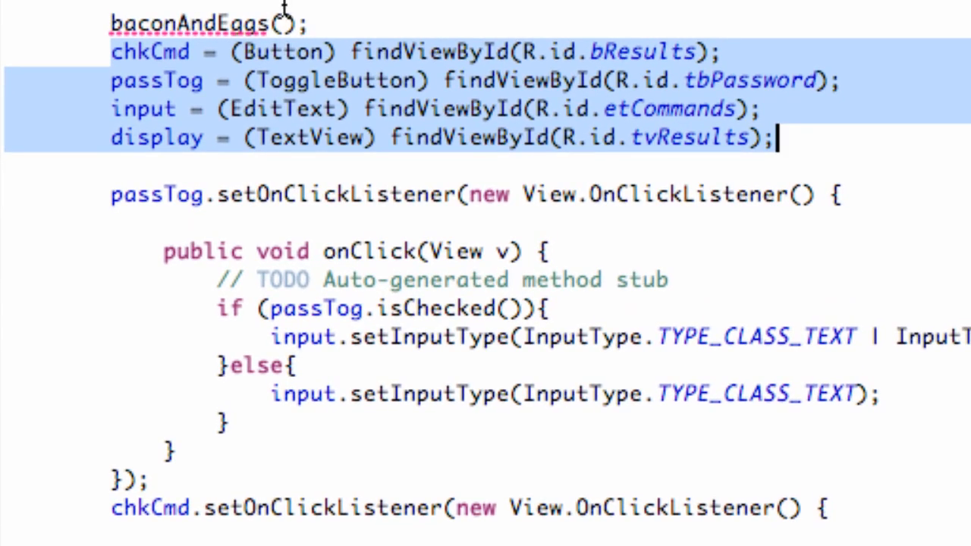
mouse_move(425, 12)
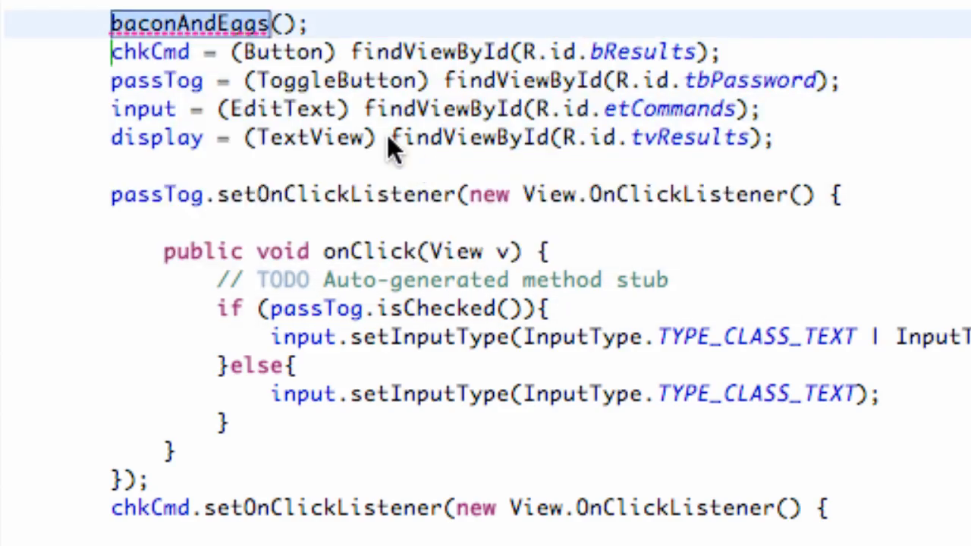
scroll("down", 3)
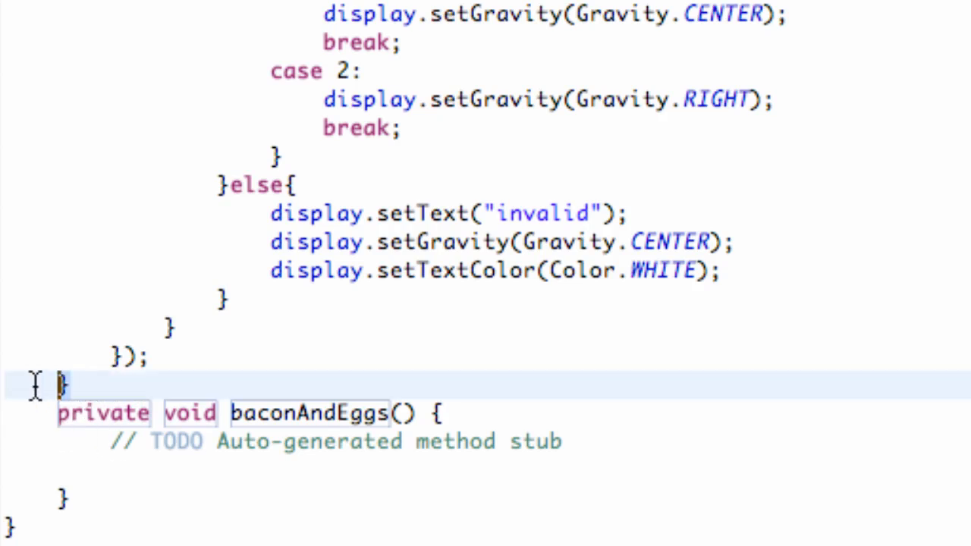
left_click(159, 413)
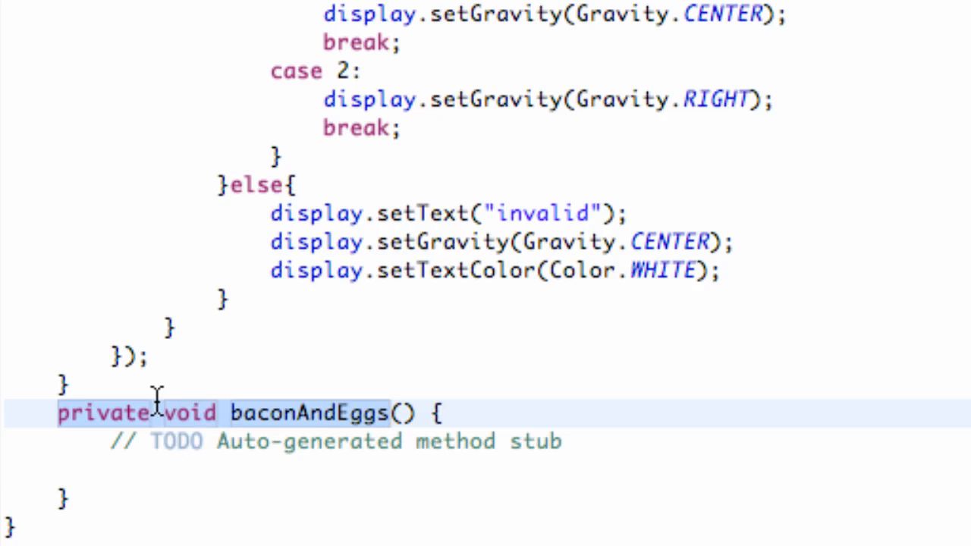
mouse_move(198, 436)
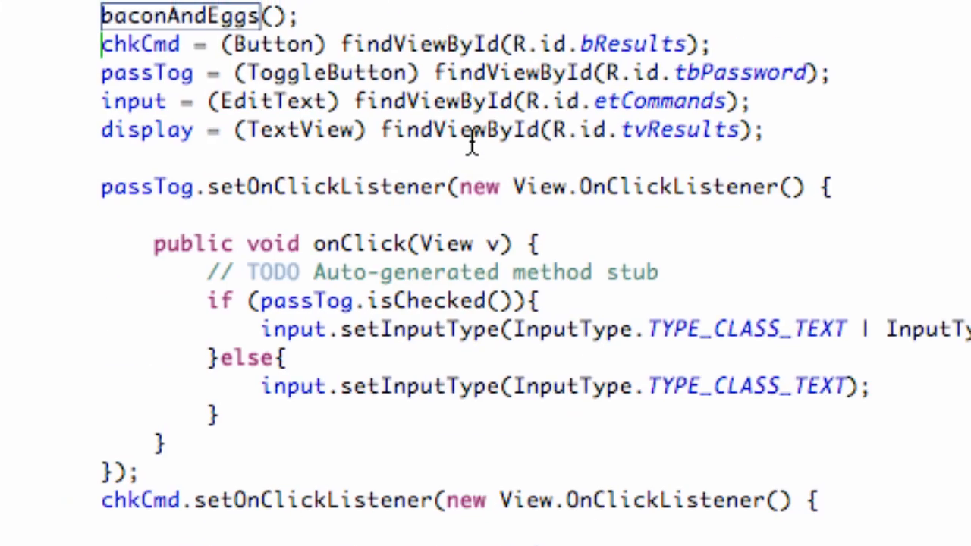
Select the four findViewById assignments in onCreate to move into baconAndEggs()
left_click_drag(103, 44, 759, 138)
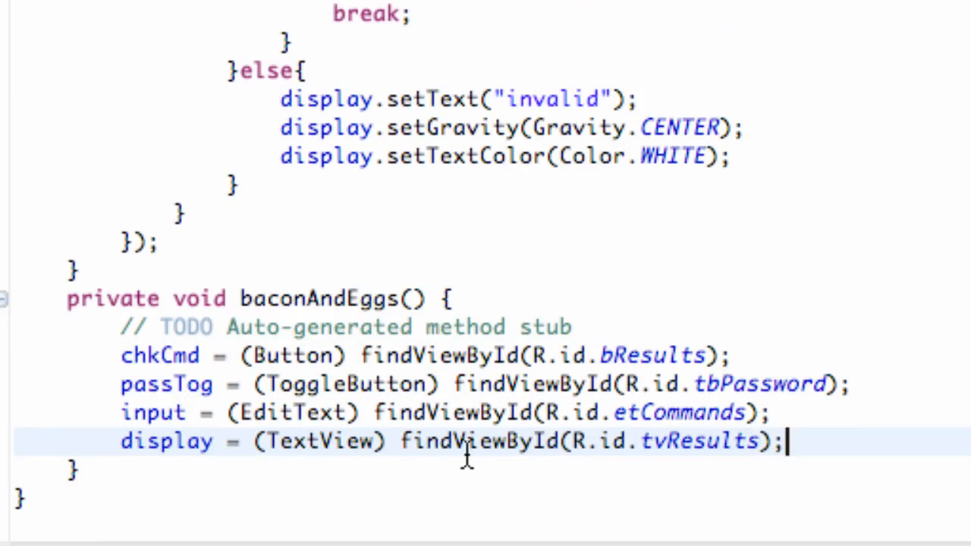
mouse_move(285, 372)
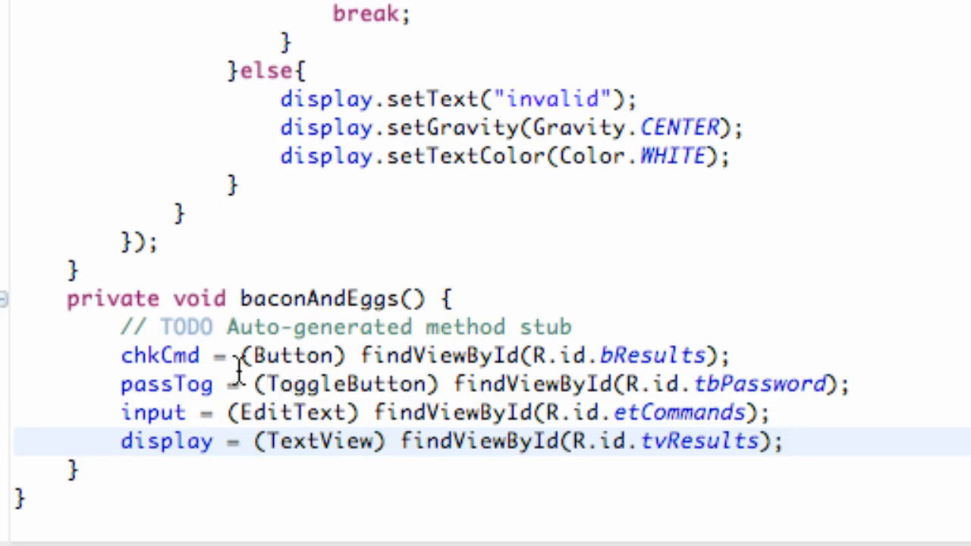
scroll("up", 3)
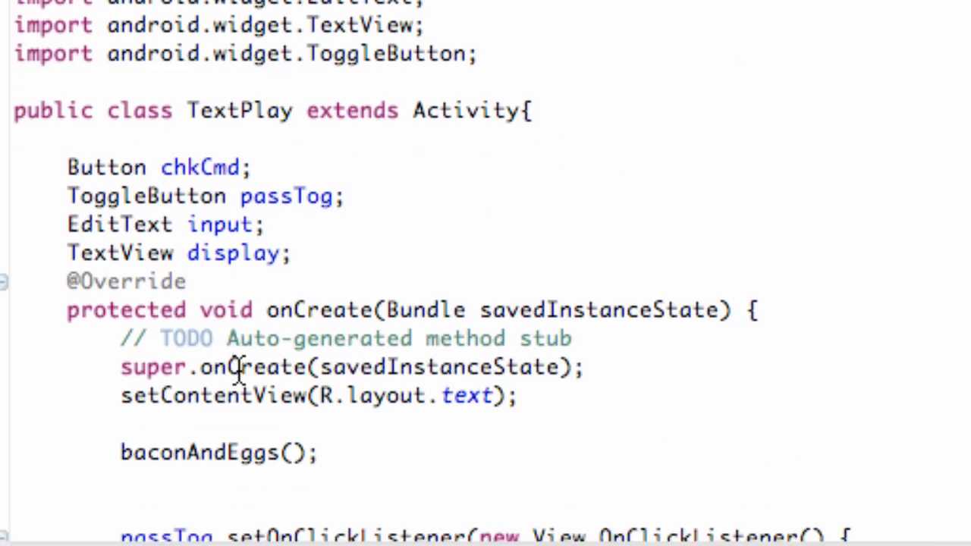
scroll("down", 3)
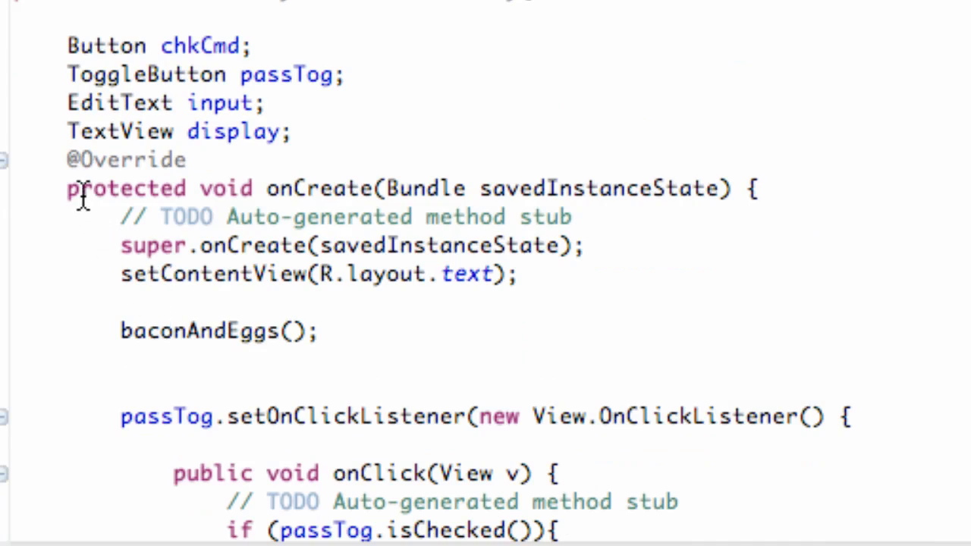
left_click(536, 188)
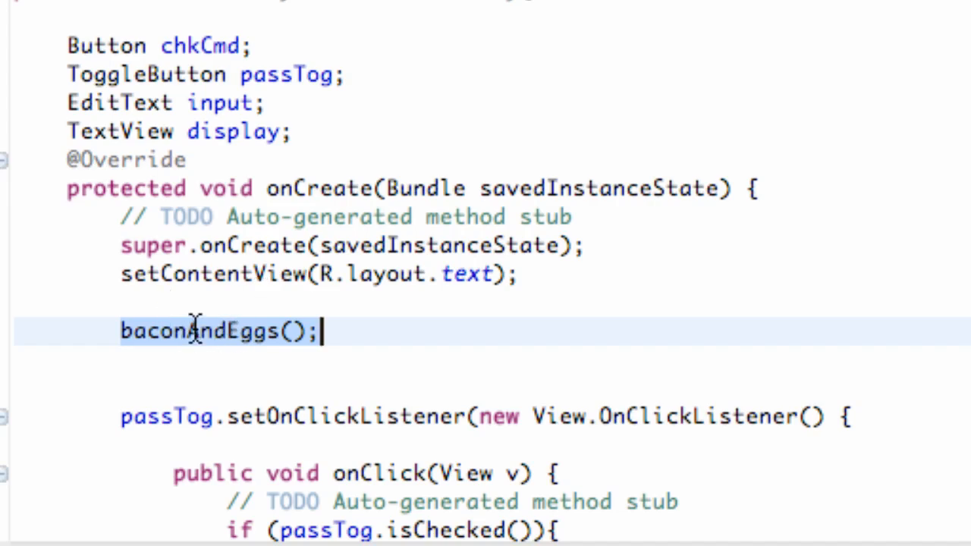
scroll("down", 3)
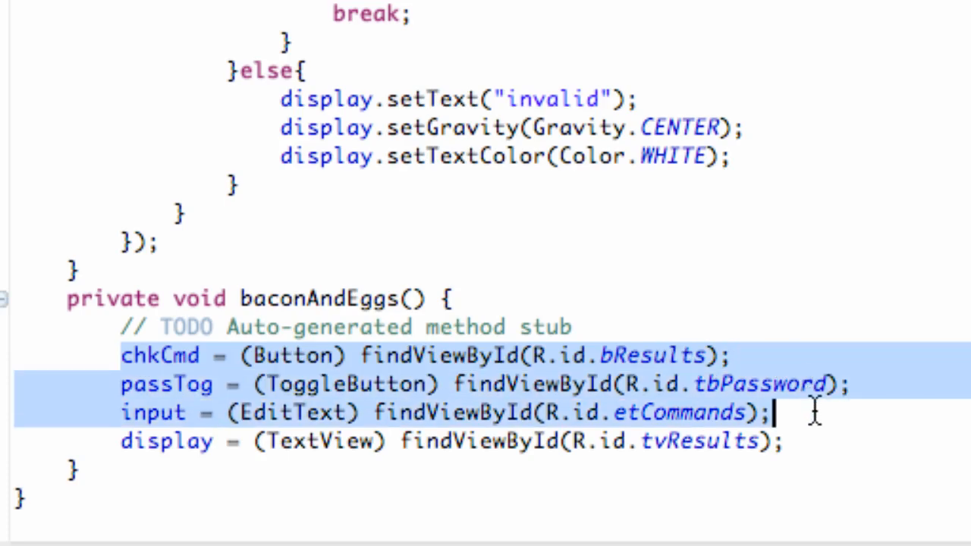
left_click(475, 383)
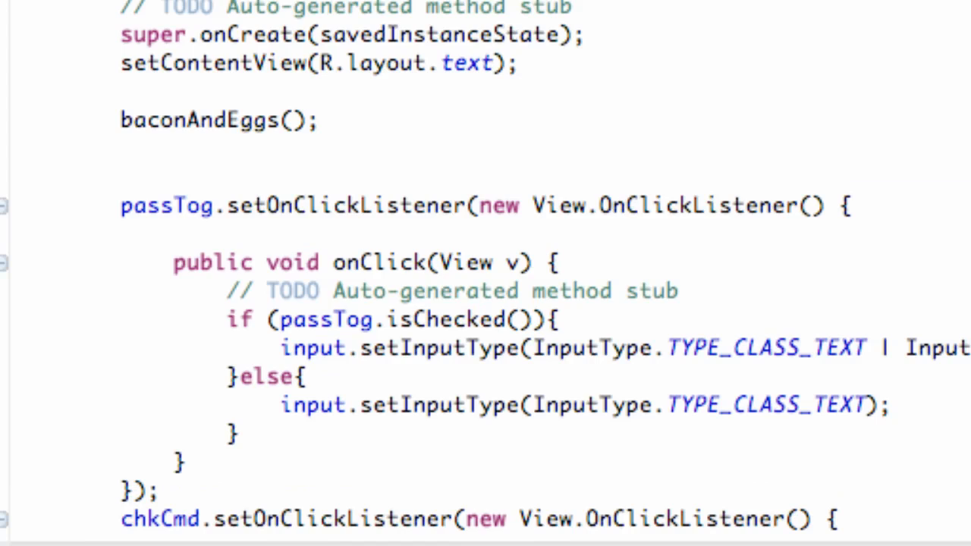
mouse_move(681, 360)
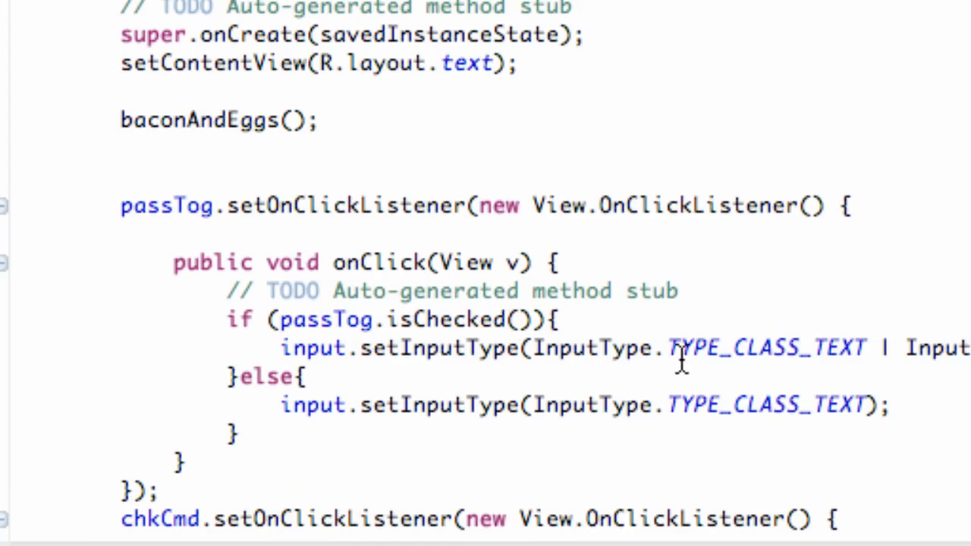
mouse_move(324, 216)
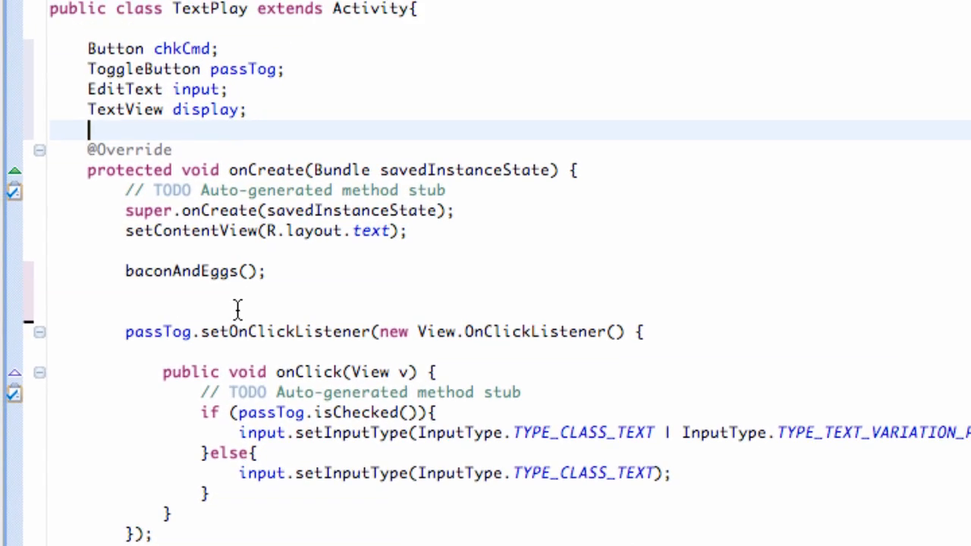
mouse_move(211, 72)
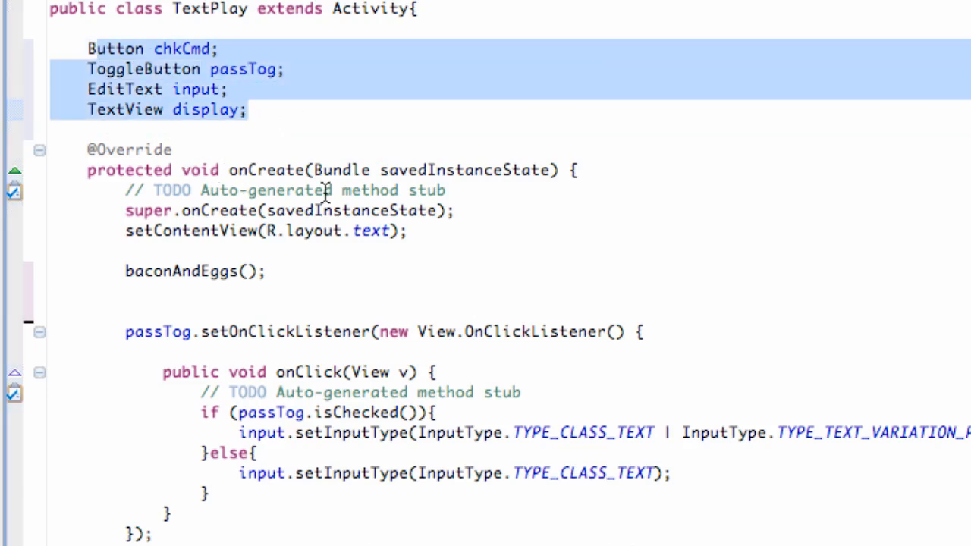
mouse_move(420, 220)
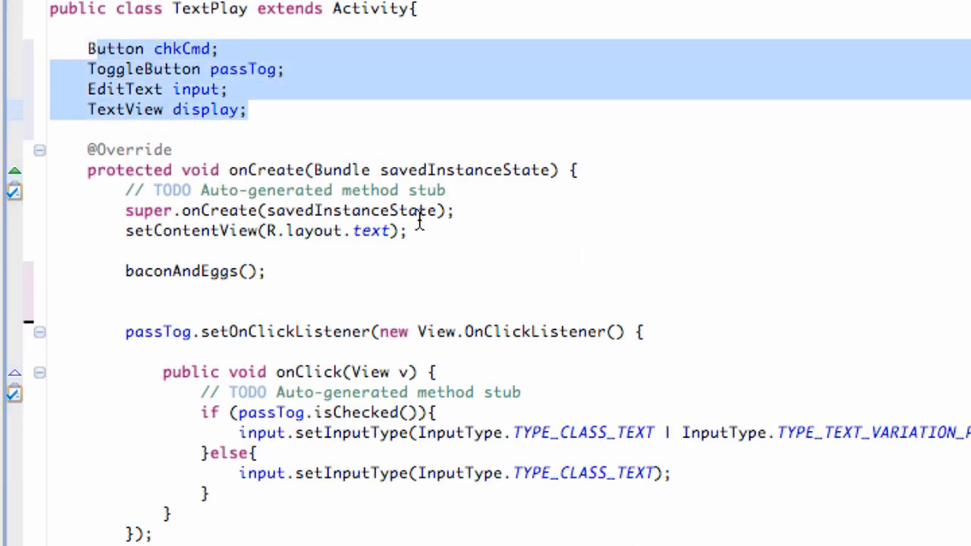
mouse_move(269, 197)
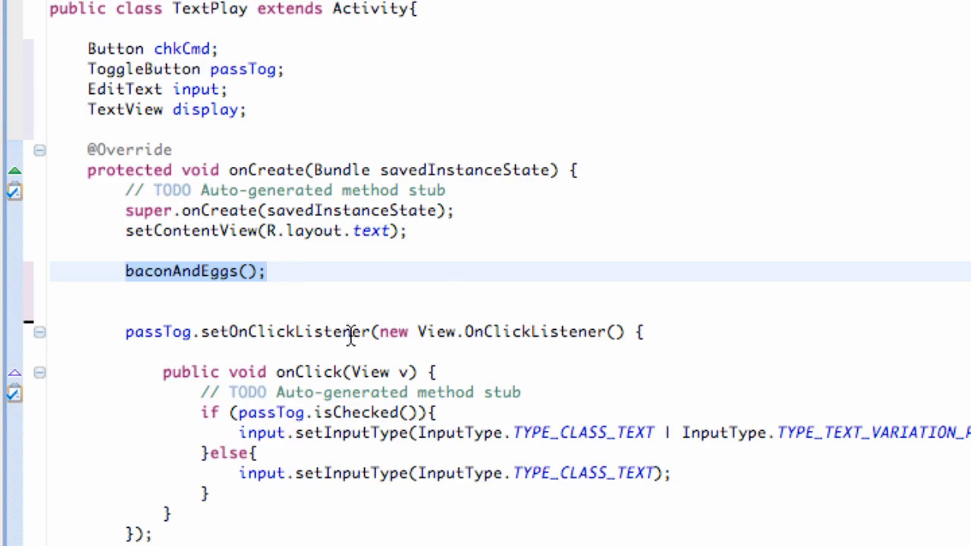
mouse_move(379, 279)
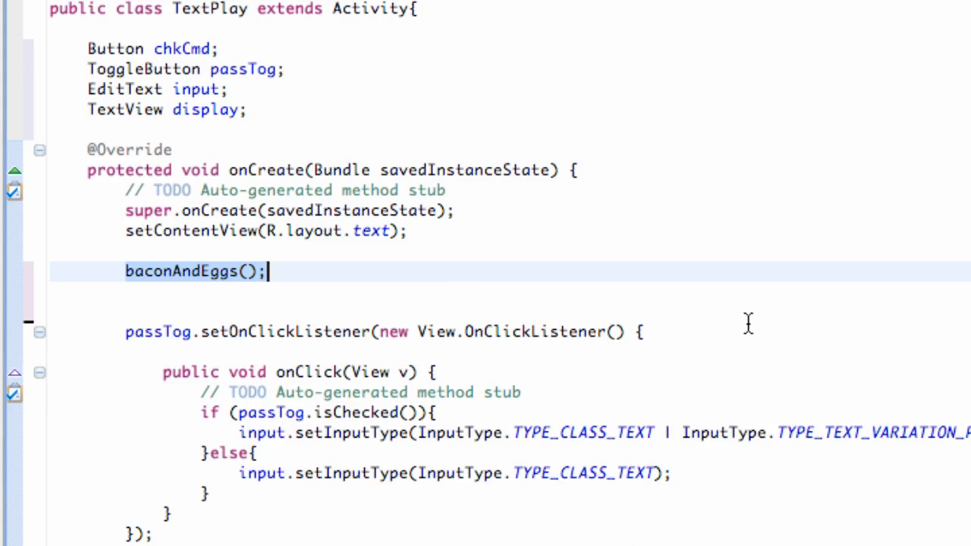
mouse_move(828, 319)
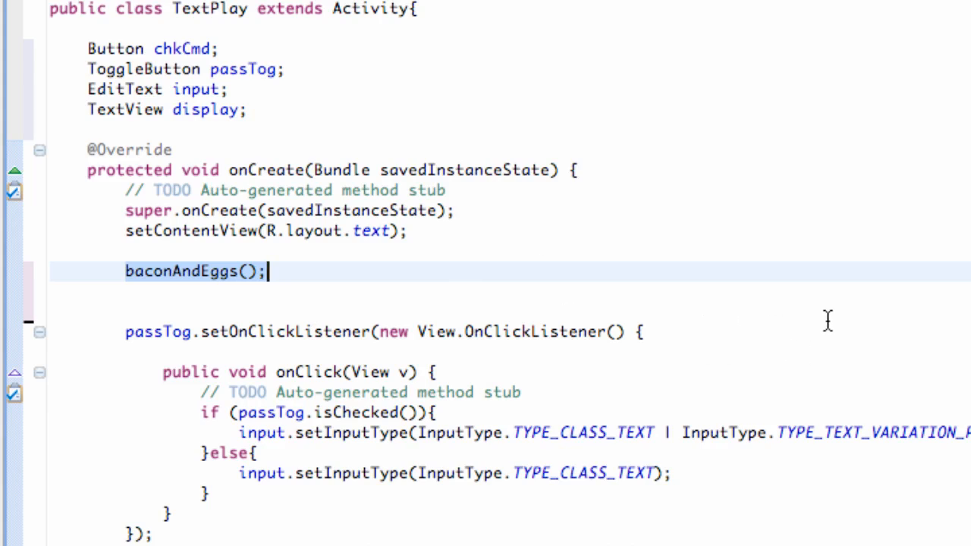